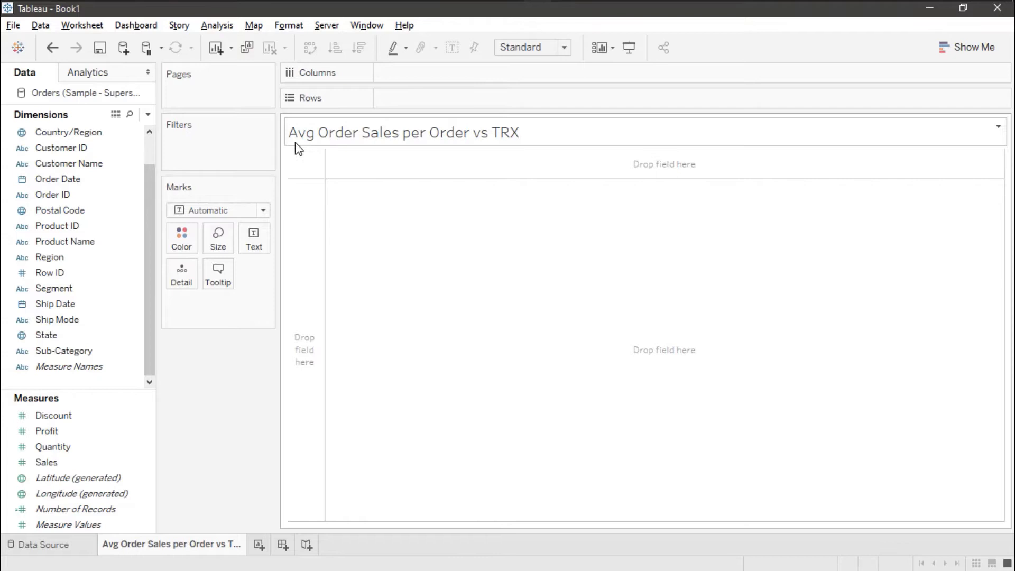
pyautogui.moveTo(476, 149)
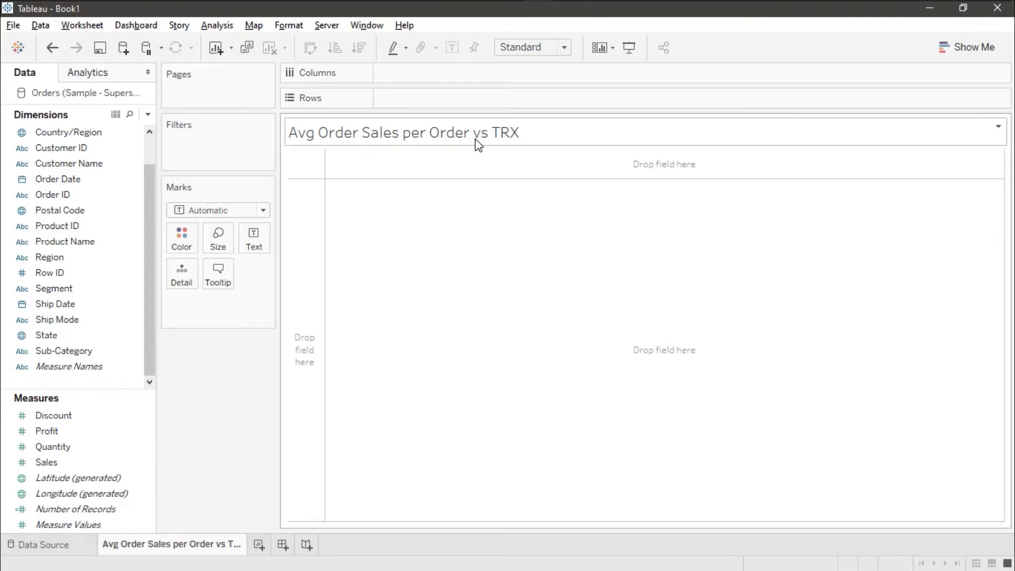
# - Plot average Sales by Region as bars, fitted to the entire view
pyautogui.click(69, 132)
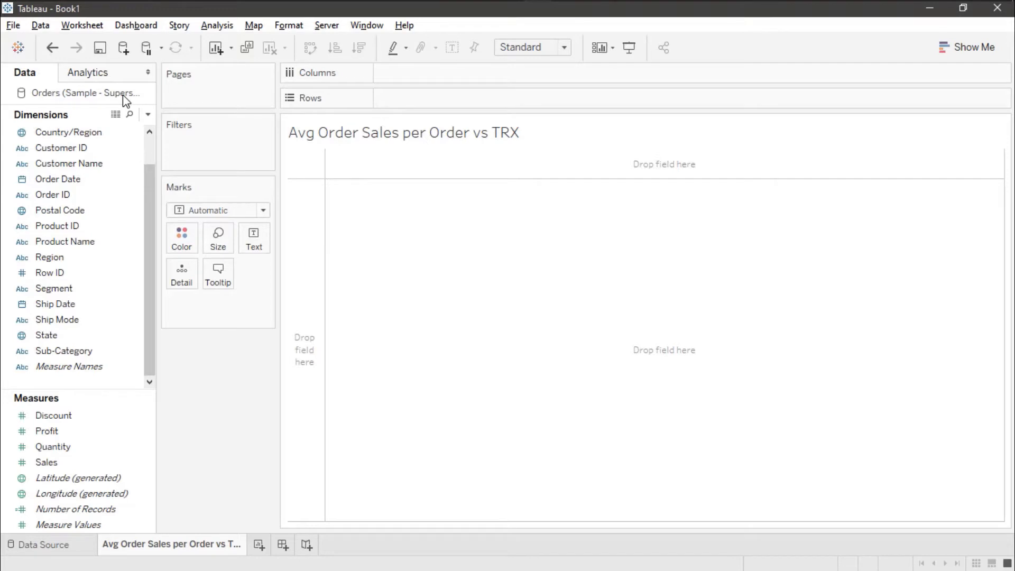
pyautogui.moveTo(132, 370)
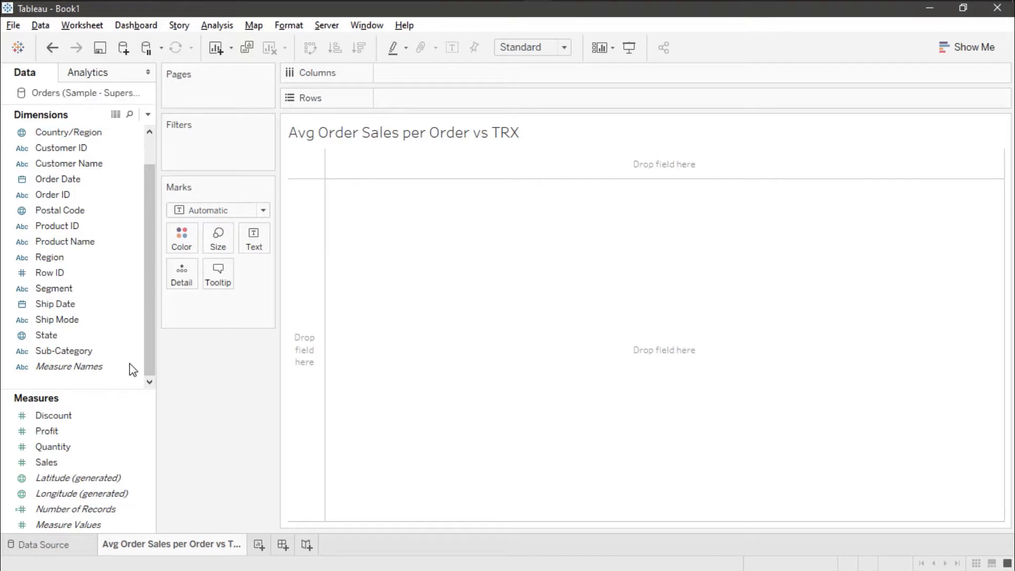
pyautogui.moveTo(49, 256); pyautogui.dragTo(354, 129)
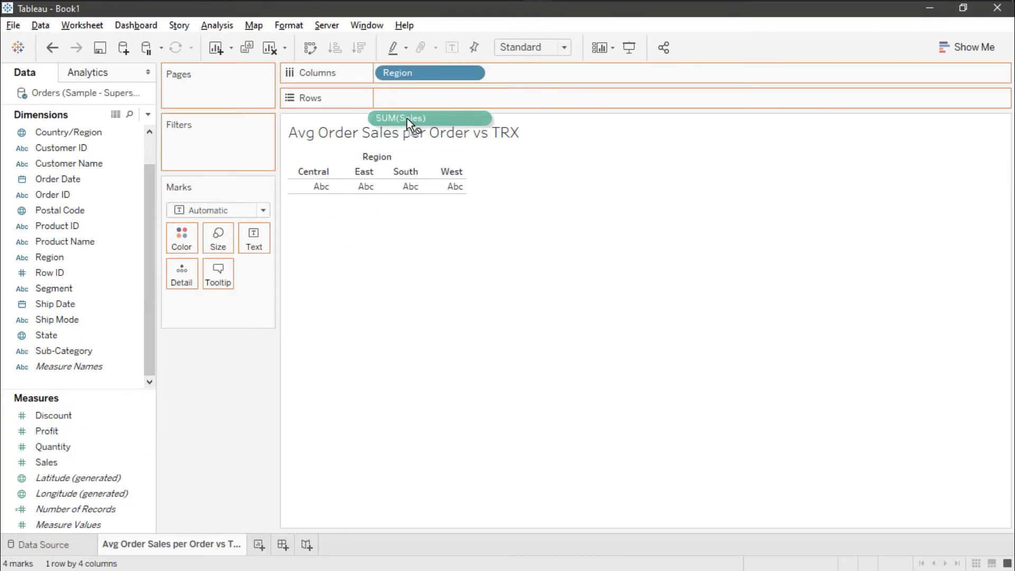
pyautogui.moveTo(400, 117); pyautogui.dragTo(428, 98)
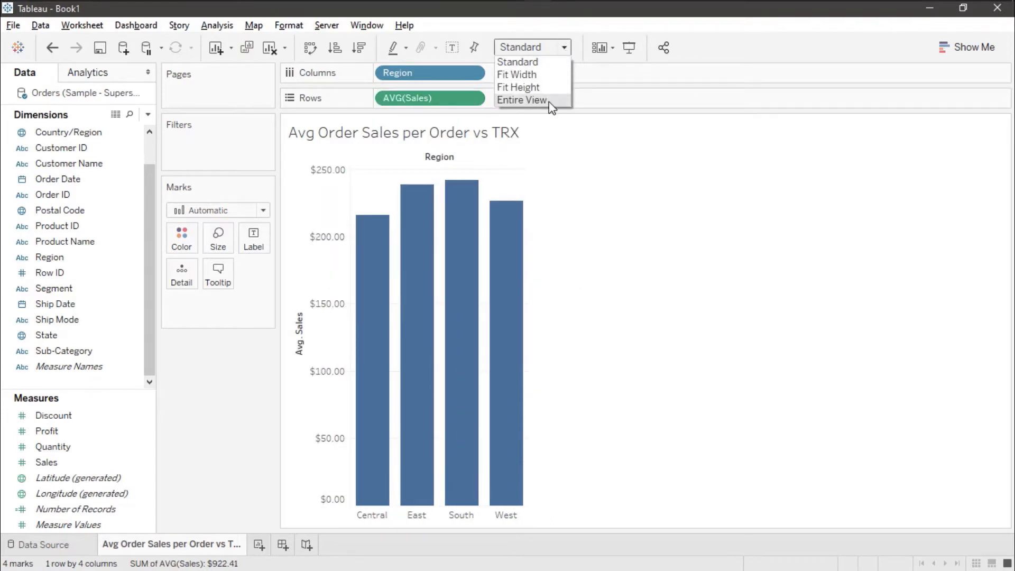
pyautogui.click(521, 100)
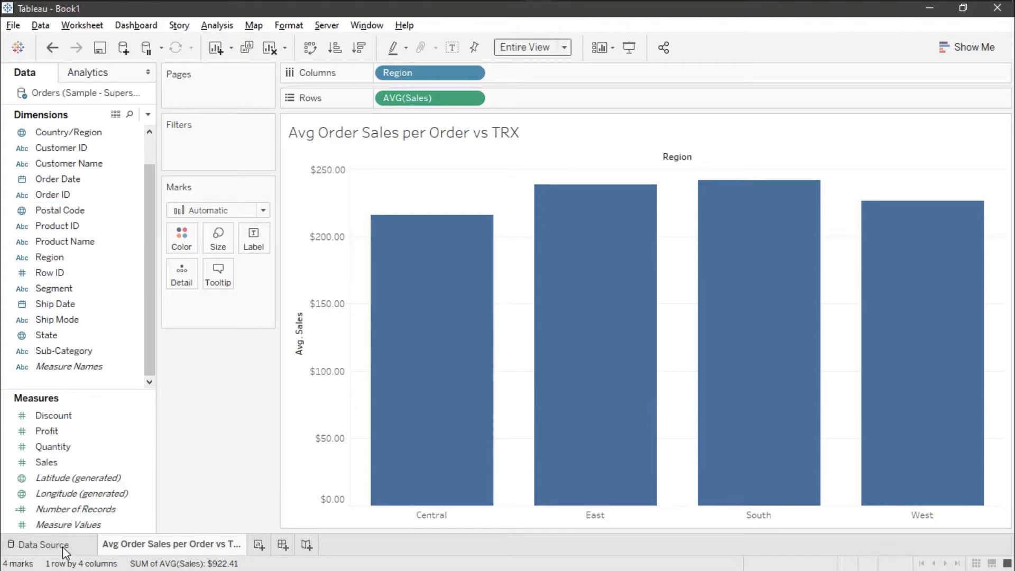
# - Glance at the Sample - Superstore Orders data, then go back to the chart worksheet
pyautogui.click(38, 544)
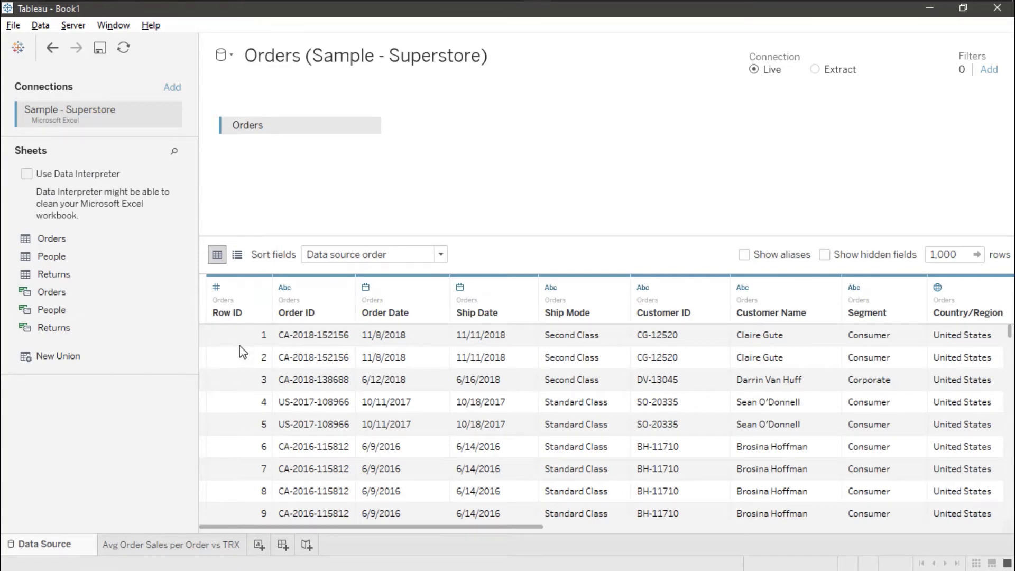
pyautogui.click(168, 544)
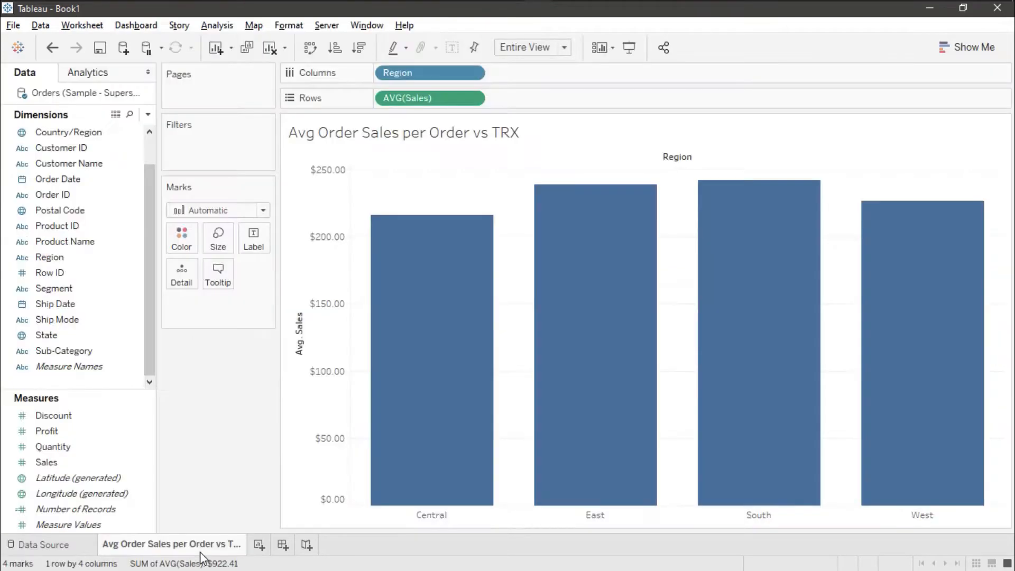
pyautogui.moveTo(415, 252)
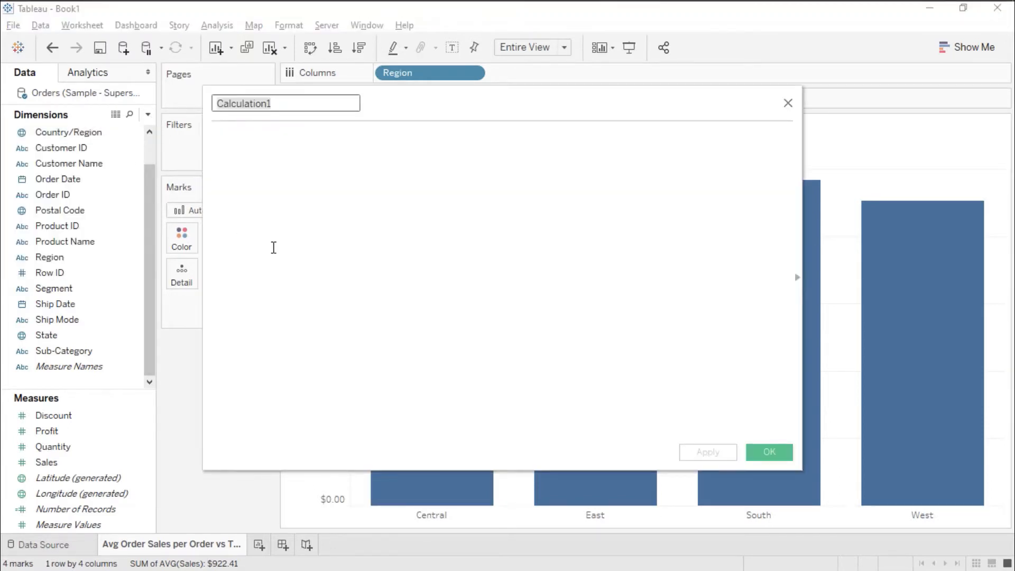
# - Save calculated field 'Order Sales' as { INCLUDE [Order ID]:SUM([Sales]) }
pyautogui.write('Order Sales')
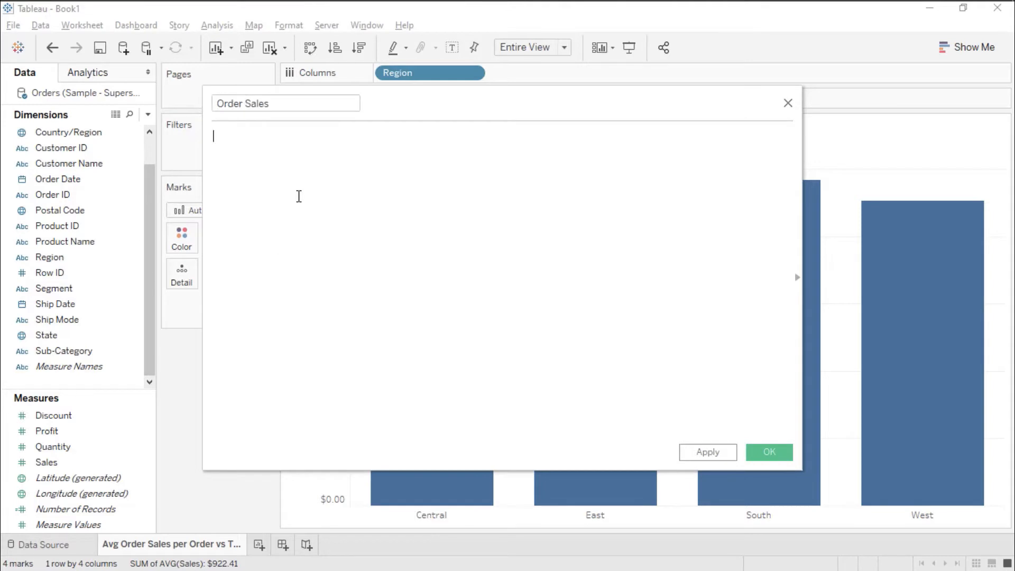
pyautogui.write('{ INCLUDE')
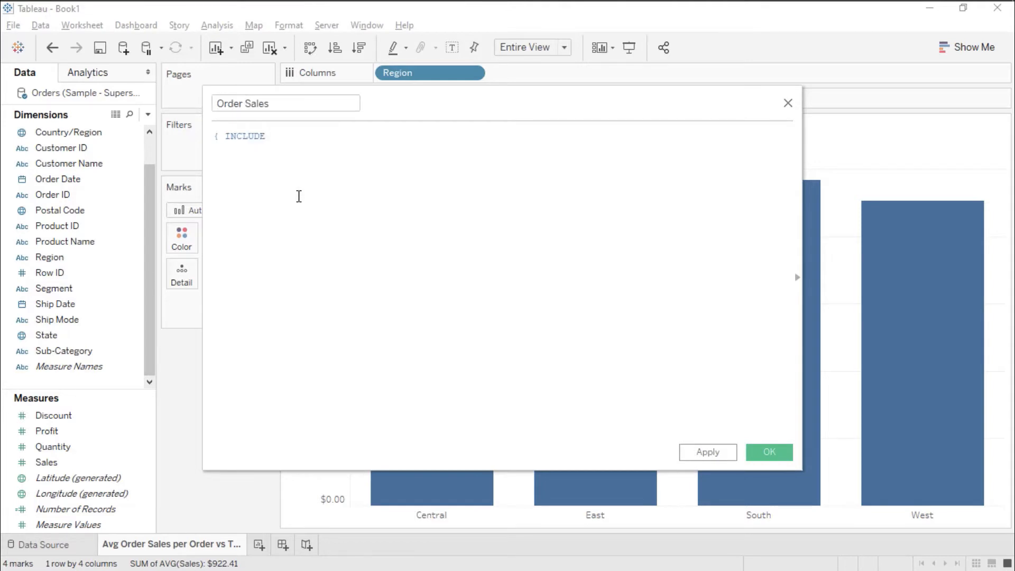
pyautogui.write('ord')
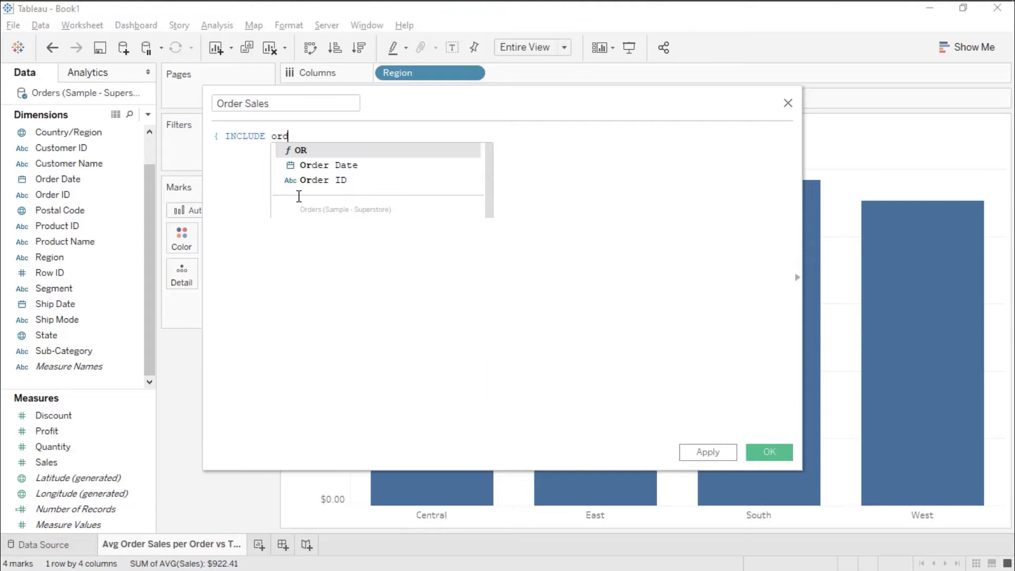
pyautogui.click(323, 179)
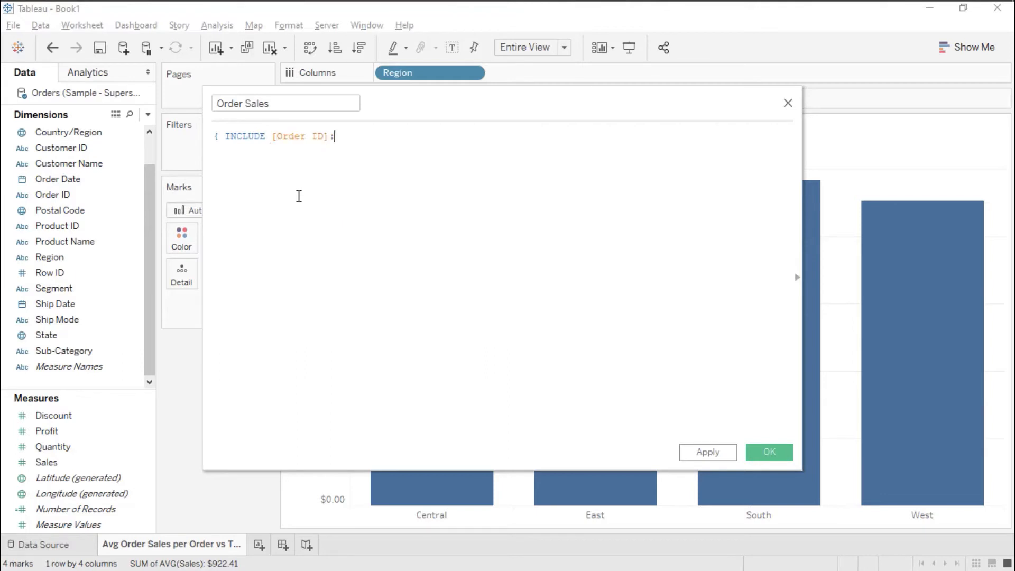
pyautogui.write('SUM([Sales])')
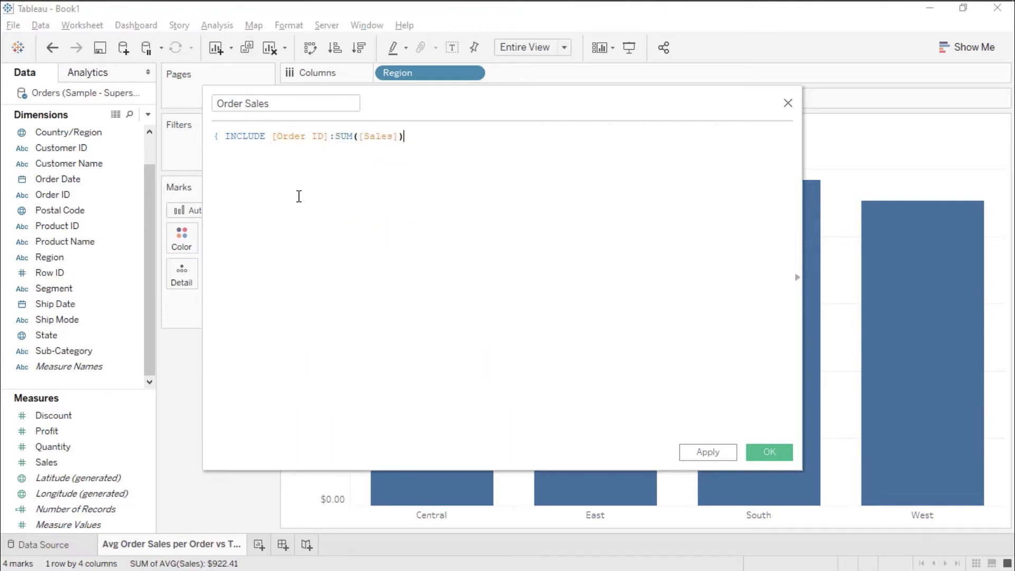
pyautogui.write('}')
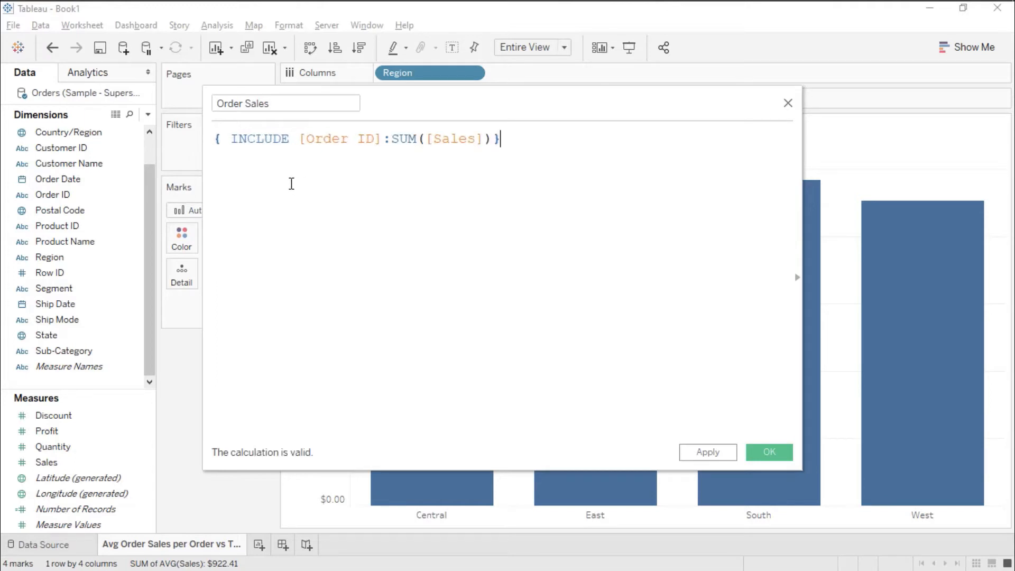
pyautogui.moveTo(442, 191)
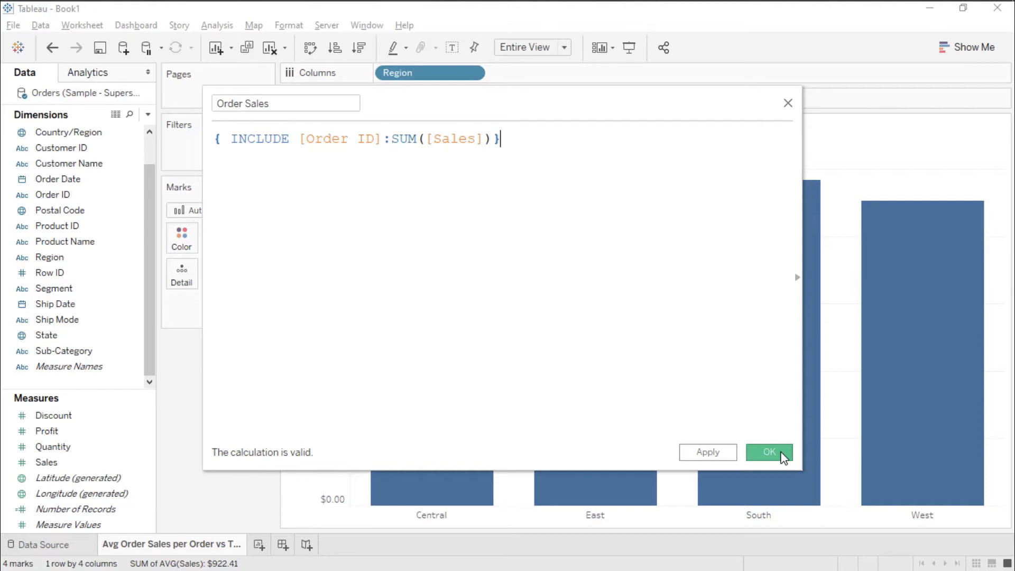
pyautogui.click(769, 451)
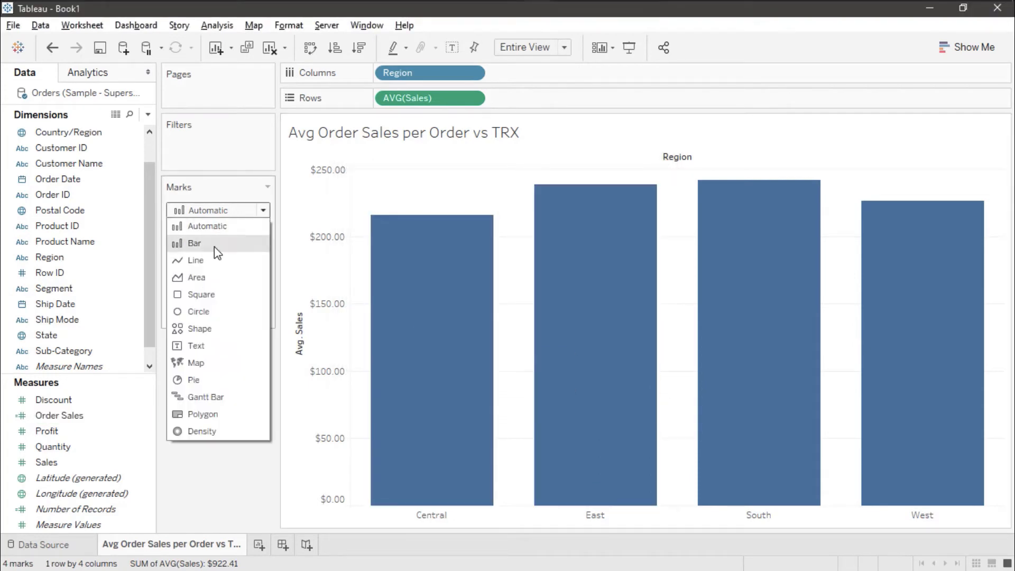
# - Set marks to Bar and aggregate the Order Sales row as Average
pyautogui.click(194, 243)
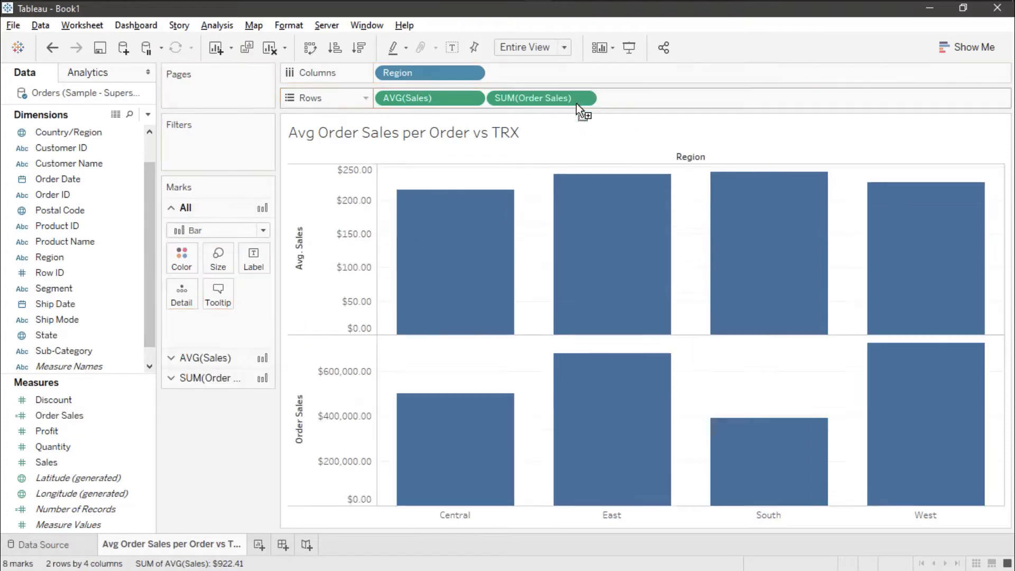
pyautogui.click(542, 98)
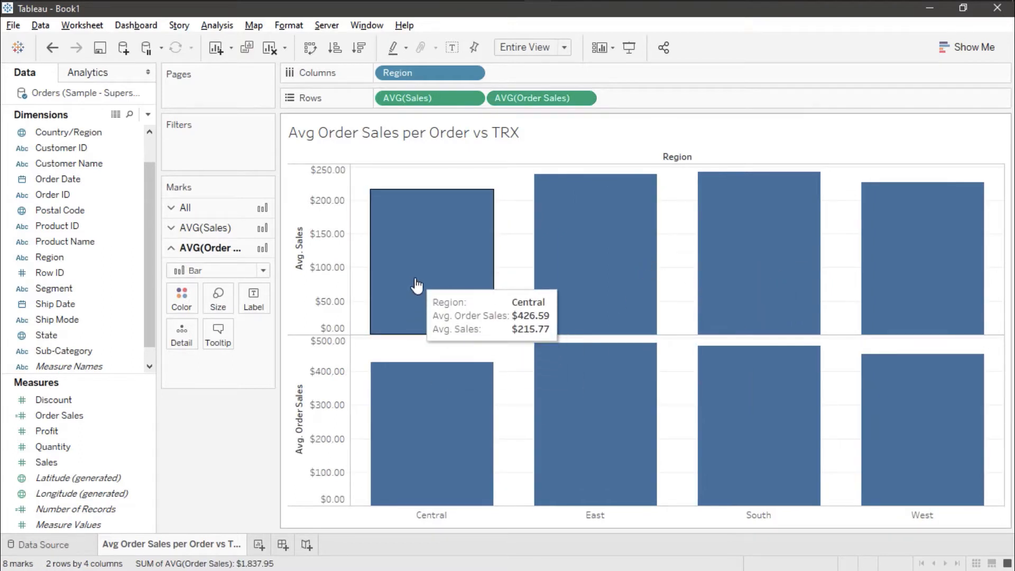
pyautogui.moveTo(423, 416)
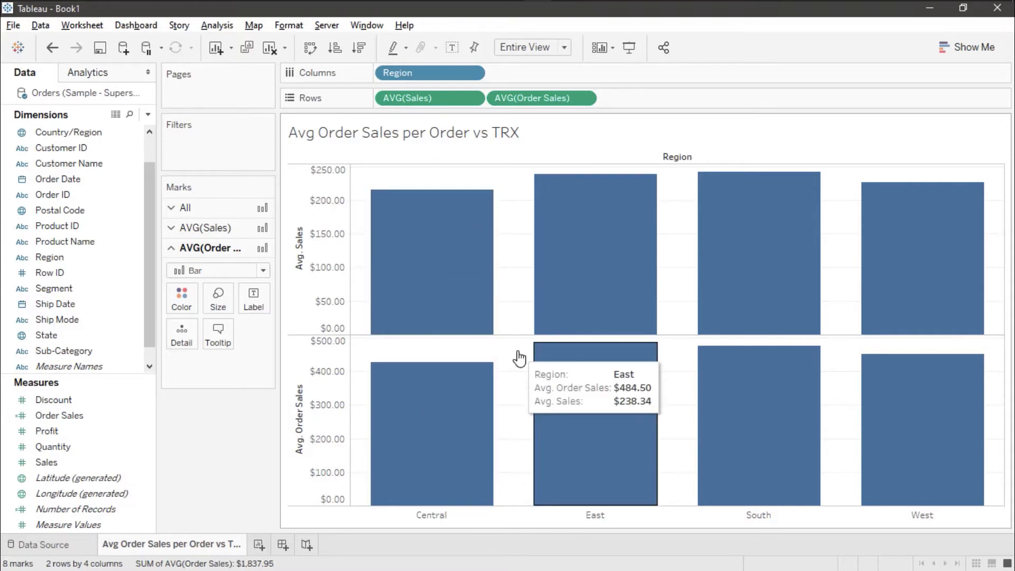
pyautogui.moveTo(512, 361)
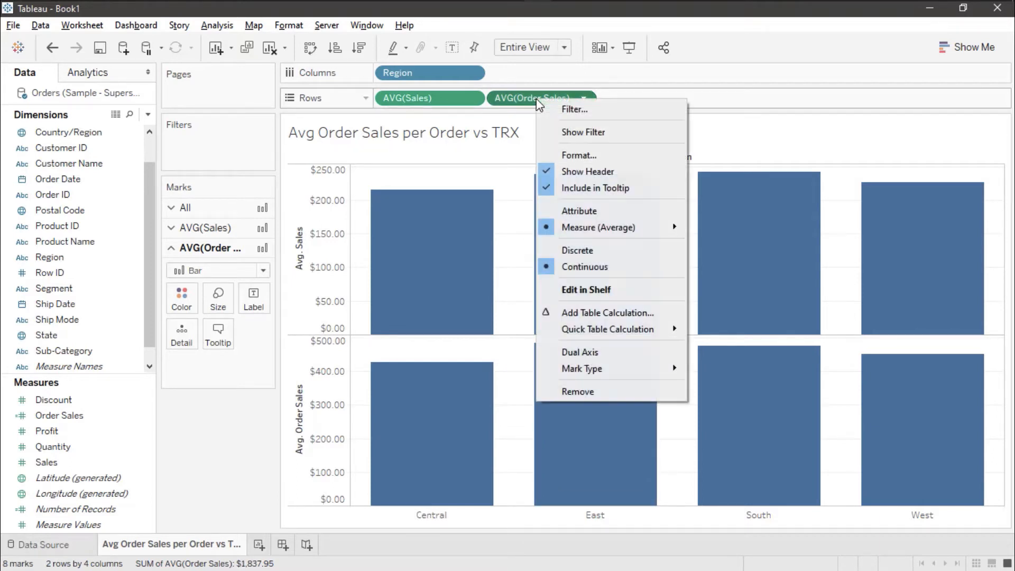
pyautogui.moveTo(595, 354)
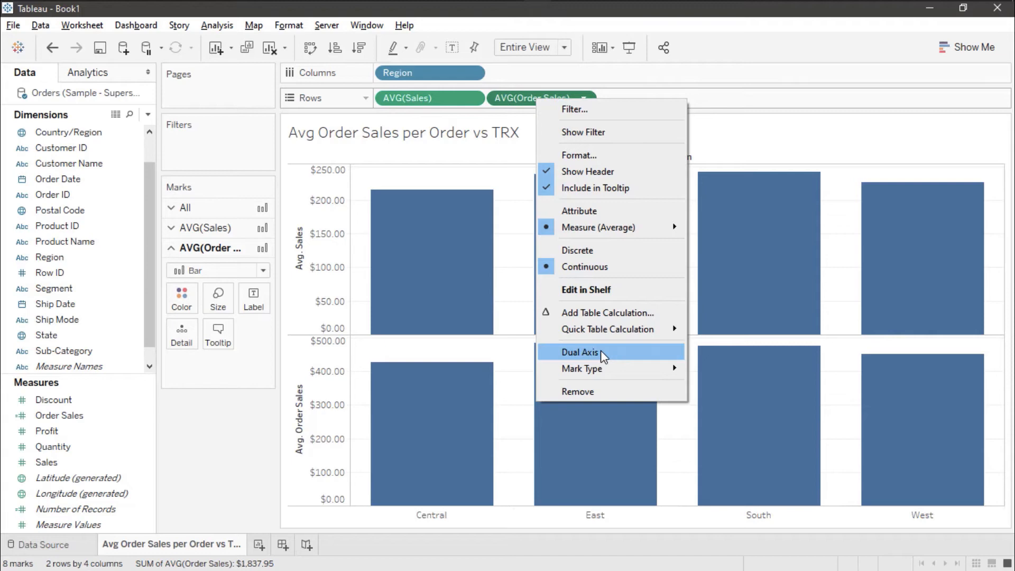
# - Put AVG(Order Sales) on a synchronized dual axis with its marks moved to back
pyautogui.click(579, 352)
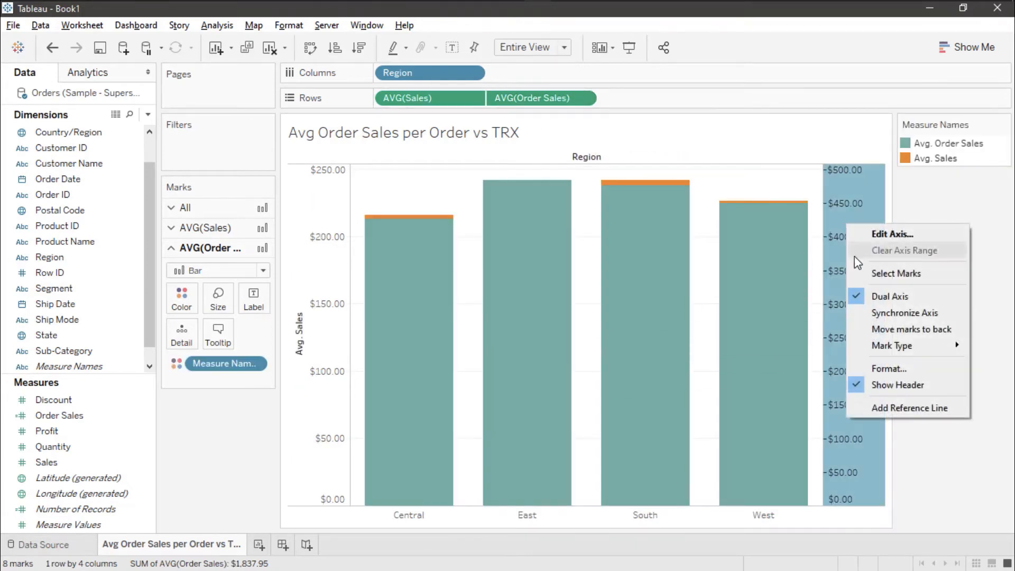
pyautogui.click(905, 313)
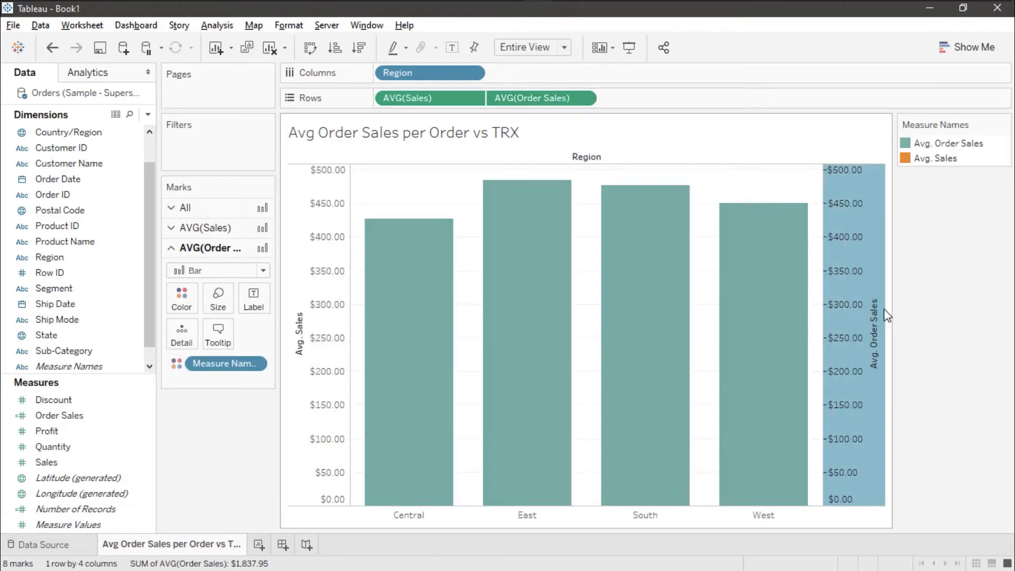
pyautogui.rightClick(887, 315)
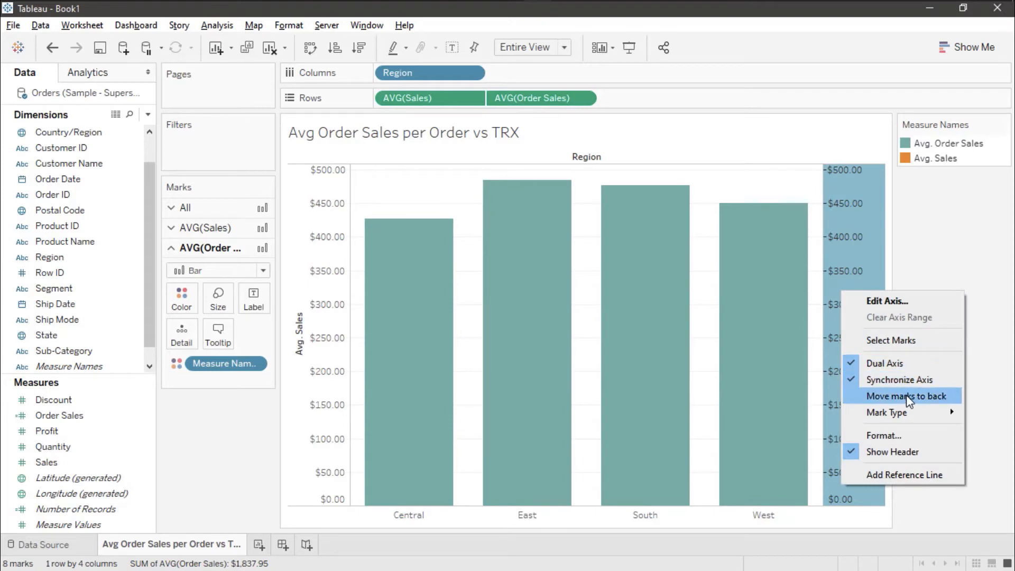
pyautogui.click(901, 396)
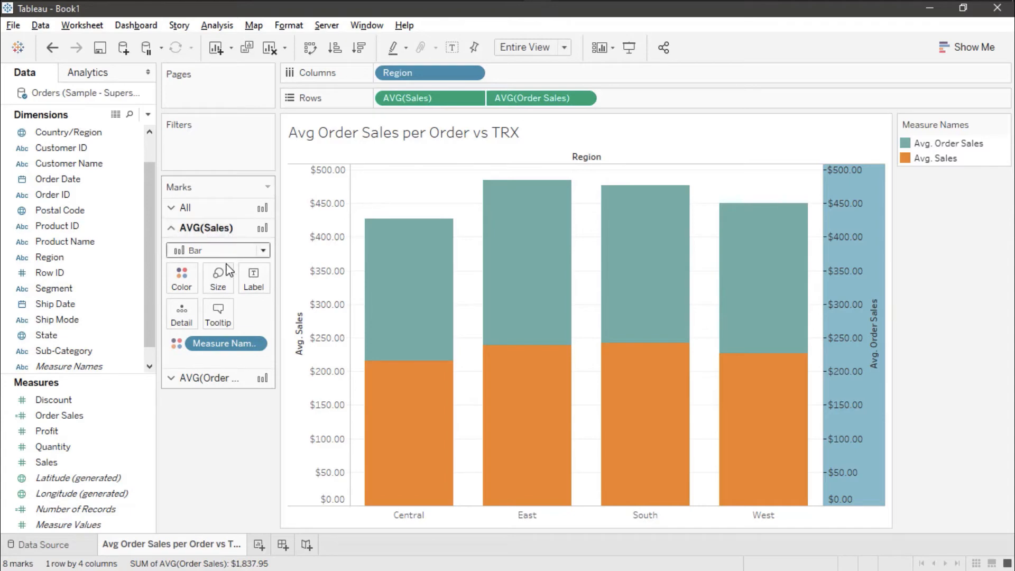
# - Reduce the Avg. Sales bar size on its Marks card, then switch Marks cards
pyautogui.click(218, 278)
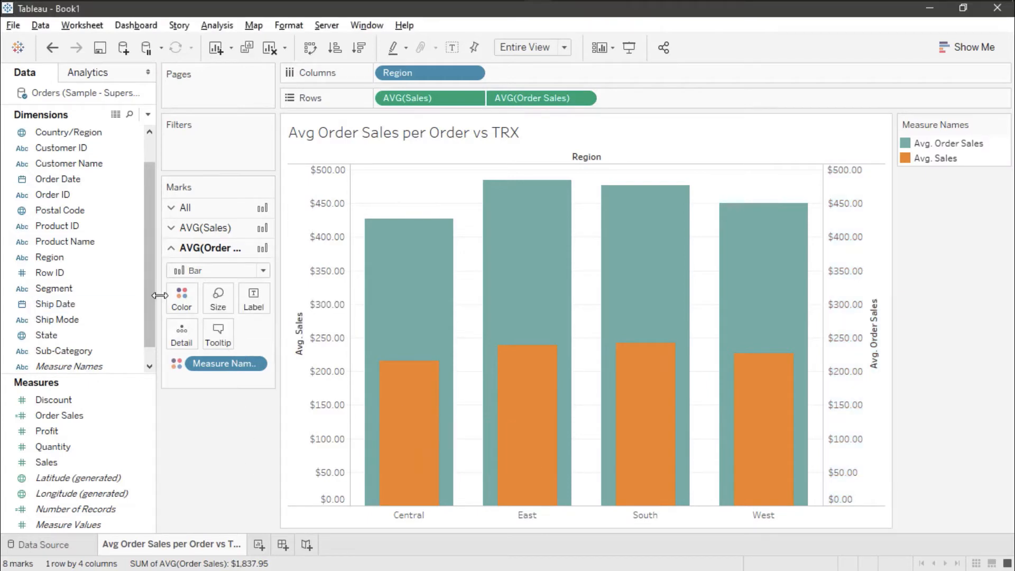
pyautogui.click(172, 228)
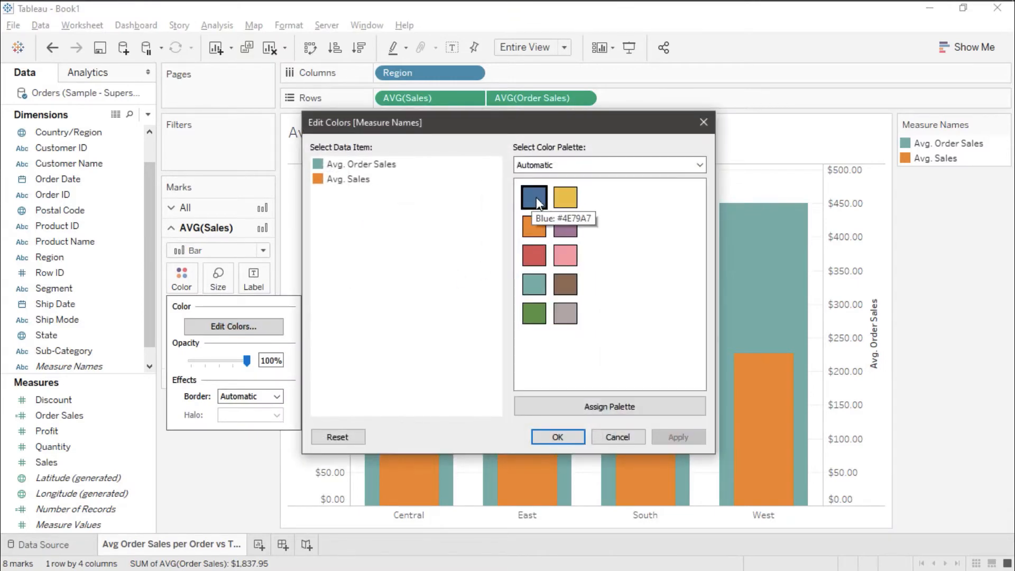
# - In Edit Colors, assign Blue to Avg. Order Sales and gray to Avg. Sales
pyautogui.click(533, 196)
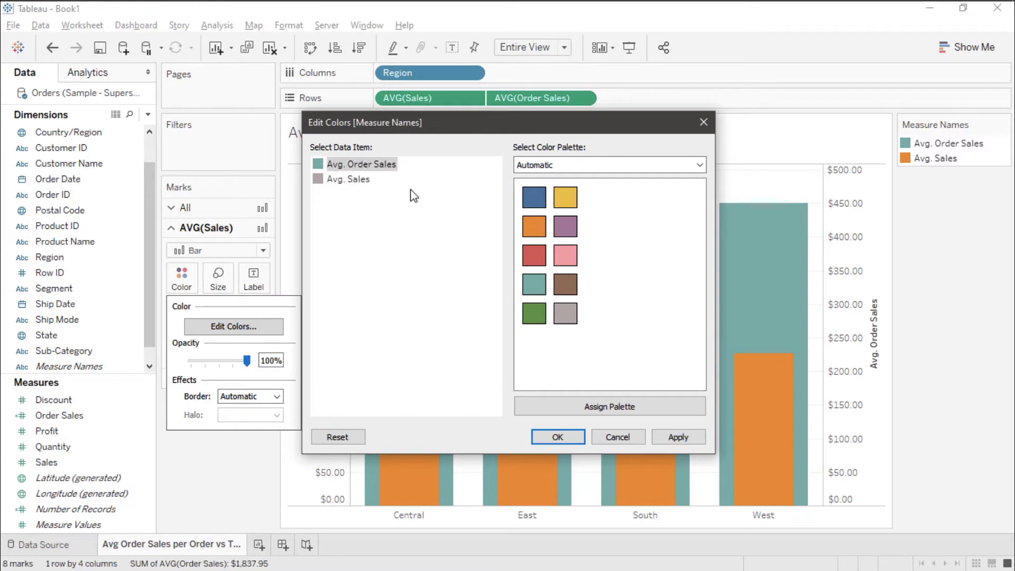
pyautogui.click(556, 437)
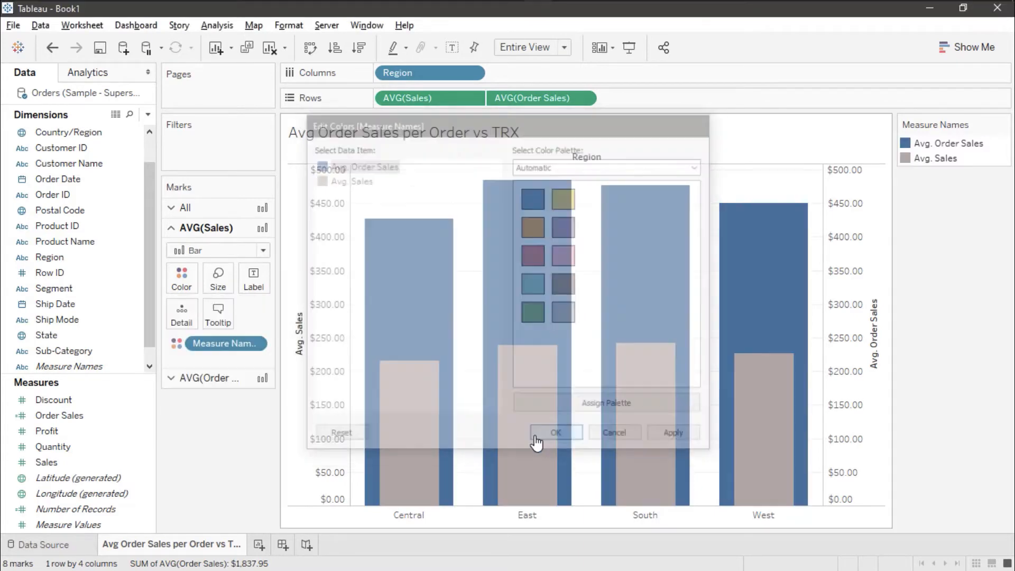
pyautogui.click(555, 433)
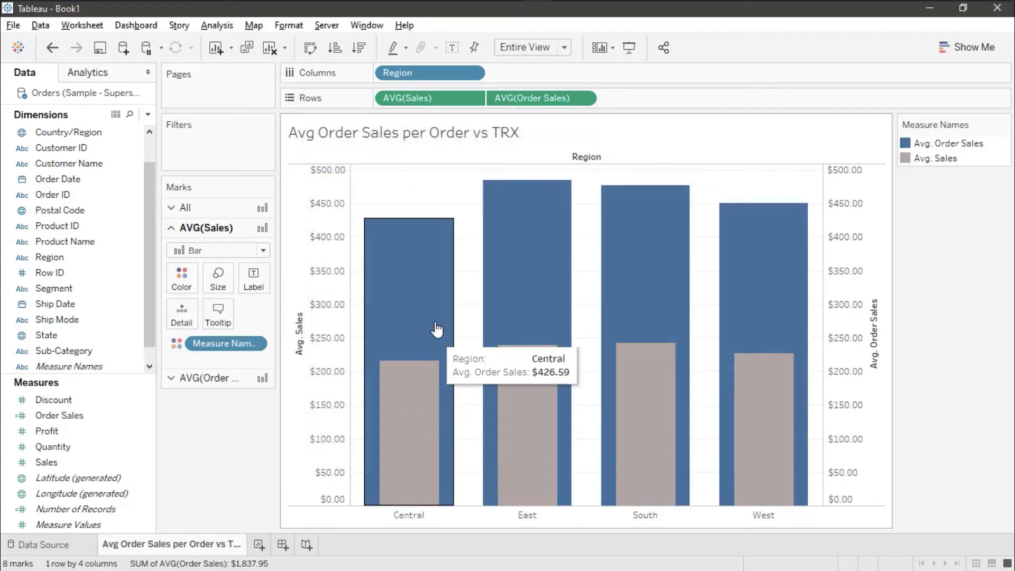
pyautogui.moveTo(205, 435)
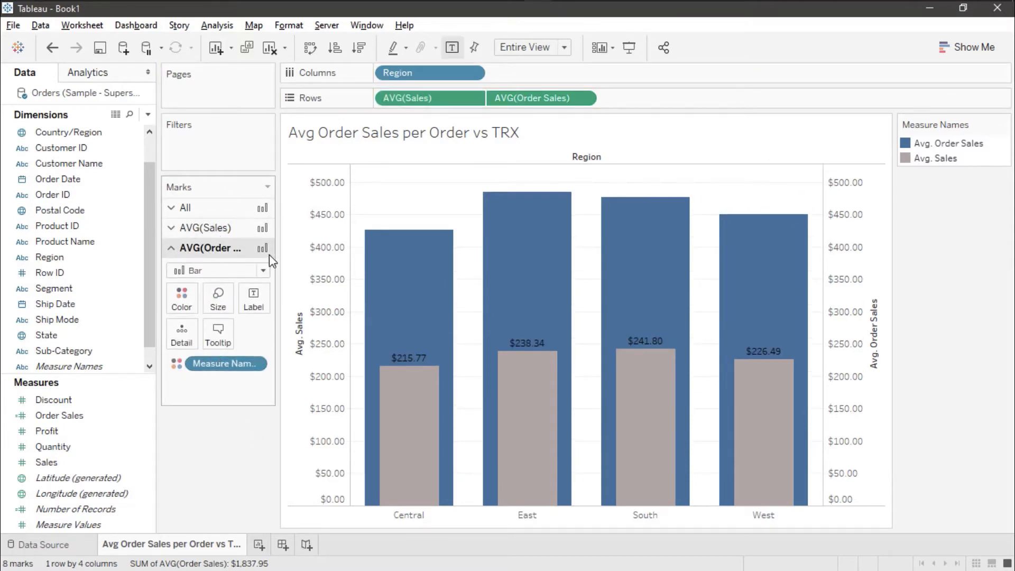
# - Label the Avg. Order Sales bars with values, e.g. $426.59 for Central
pyautogui.click(556, 98)
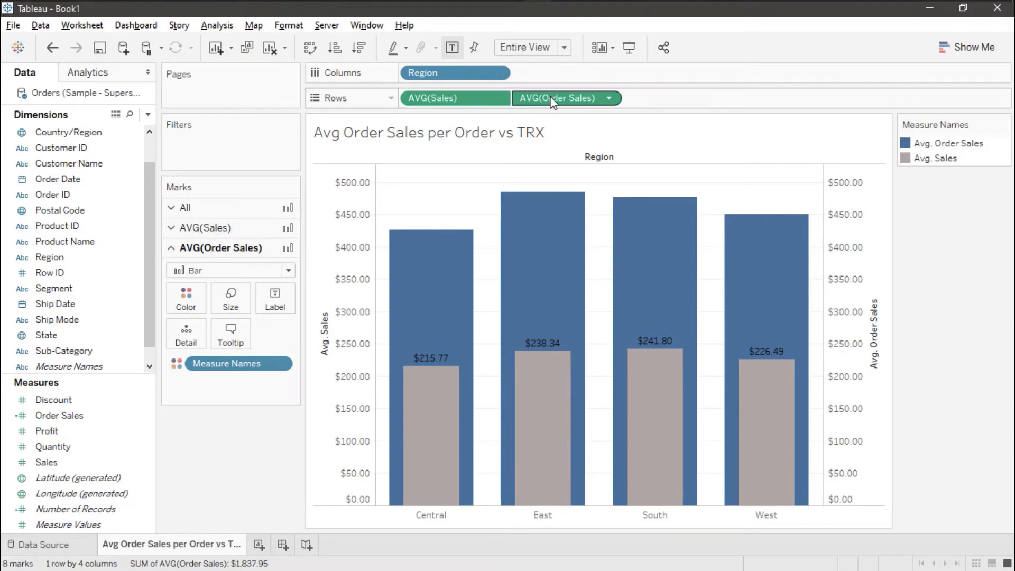
pyautogui.moveTo(562, 97); pyautogui.dragTo(275, 304)
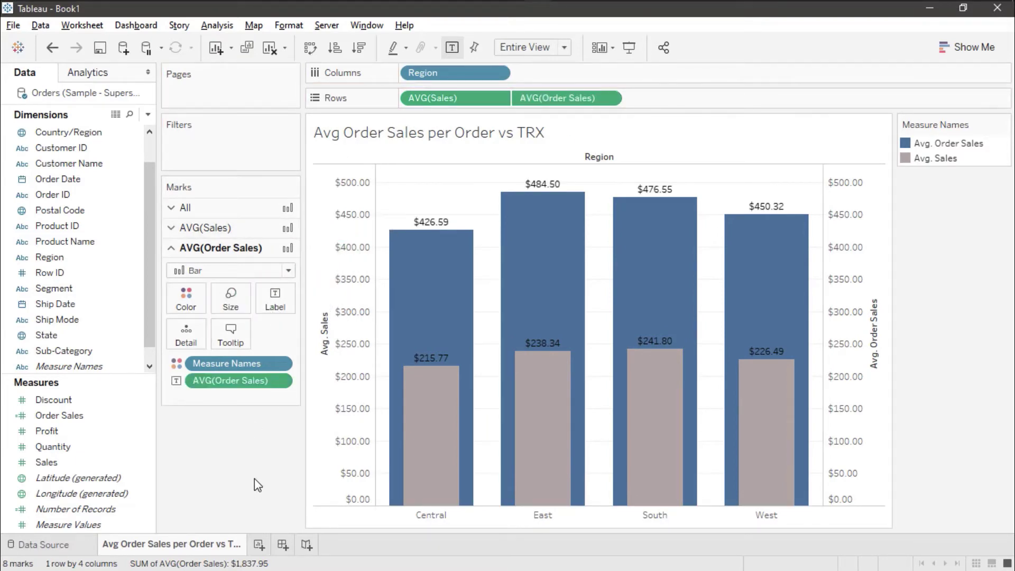
pyautogui.moveTo(445, 232)
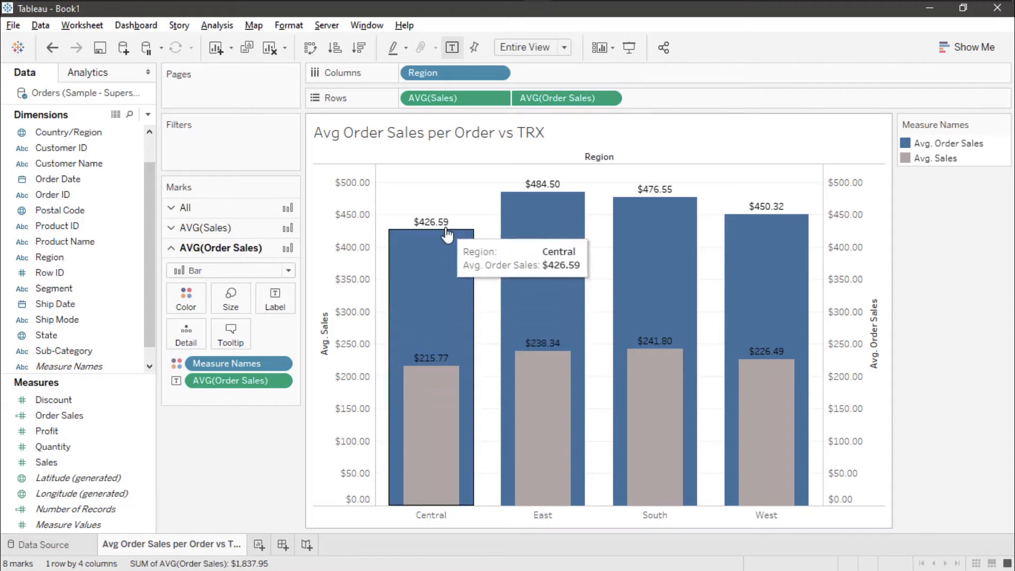
pyautogui.moveTo(572, 204)
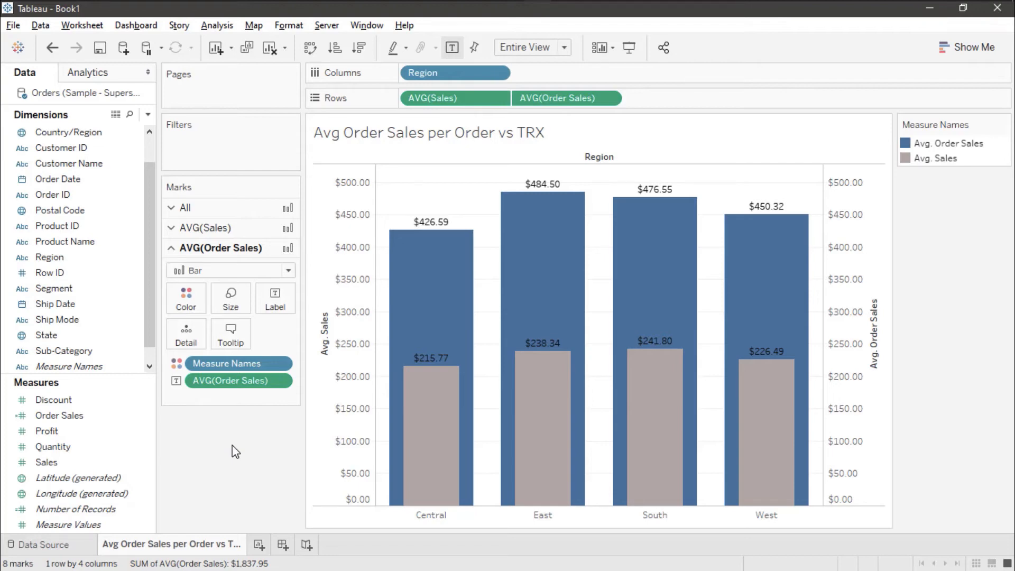
pyautogui.moveTo(251, 453)
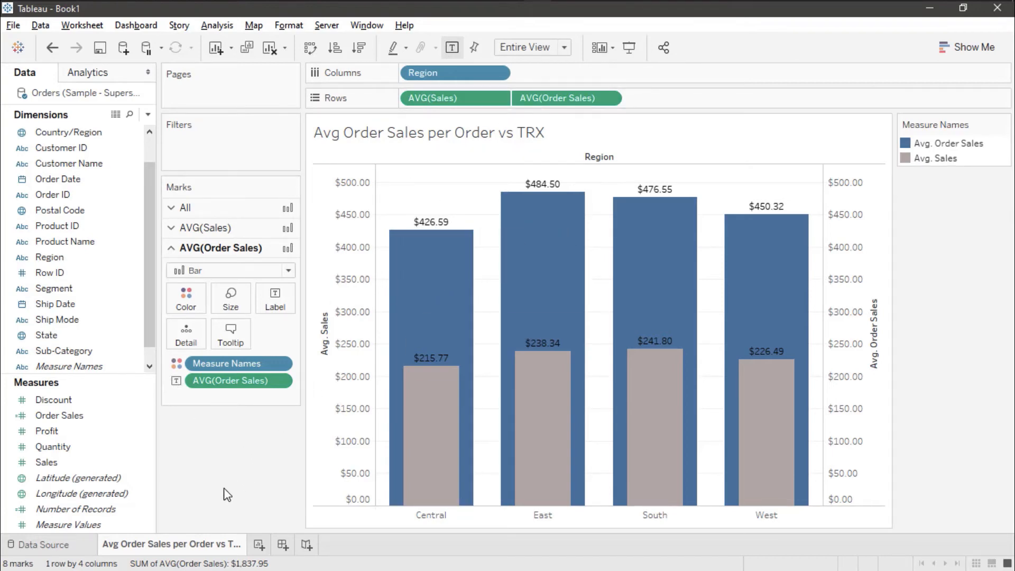
# - Duplicate the chart sheet and rename the copy 'Include Expanded'
pyautogui.rightClick(170, 545)
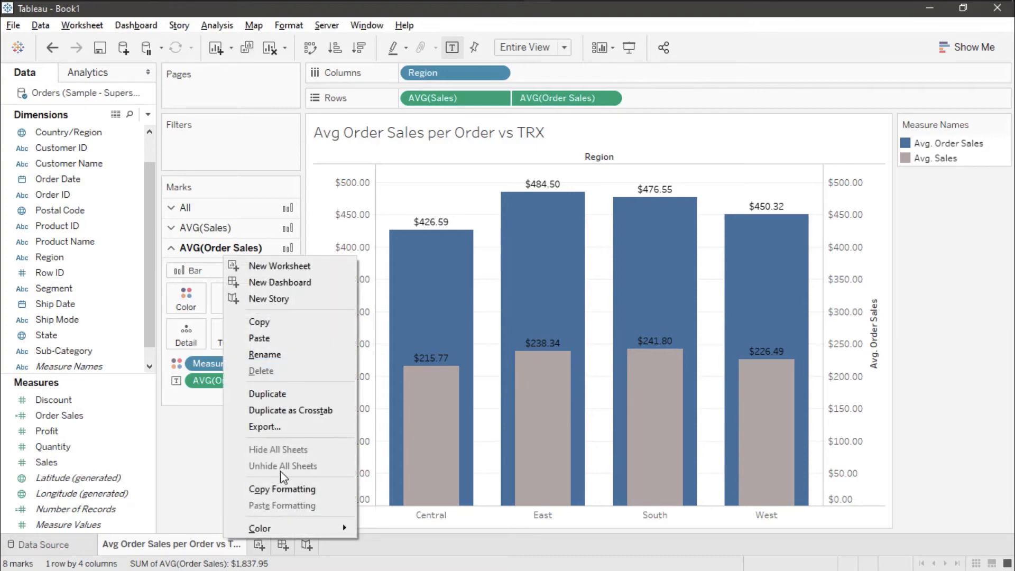
pyautogui.click(267, 393)
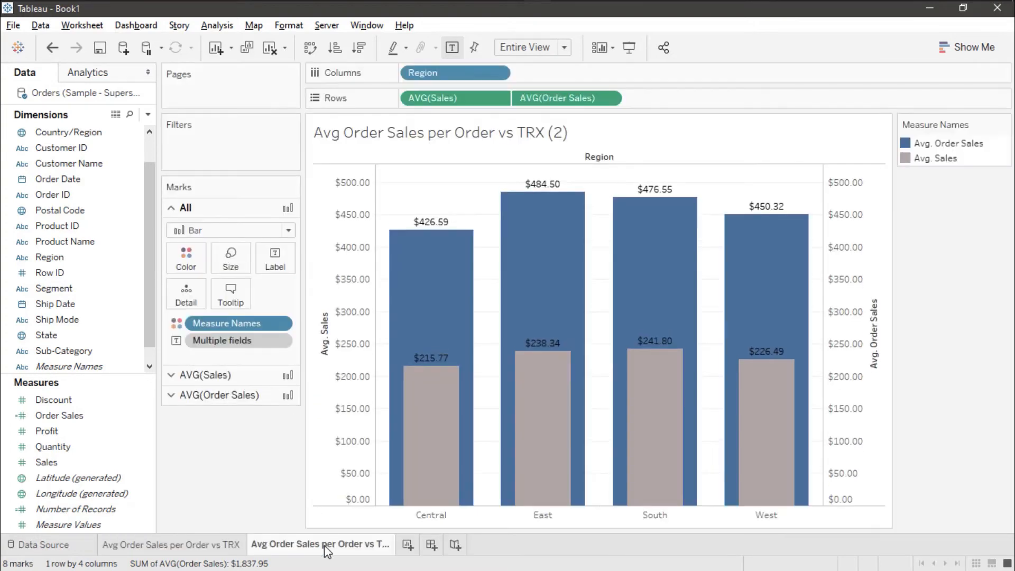
pyautogui.moveTo(418, 366)
pyautogui.write('Include')
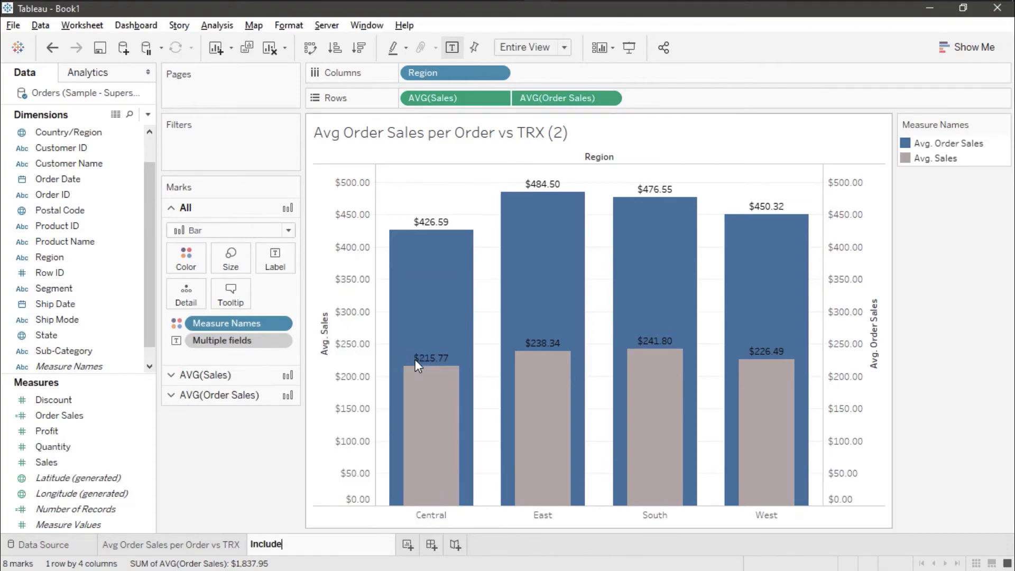
pyautogui.write('Expanded')
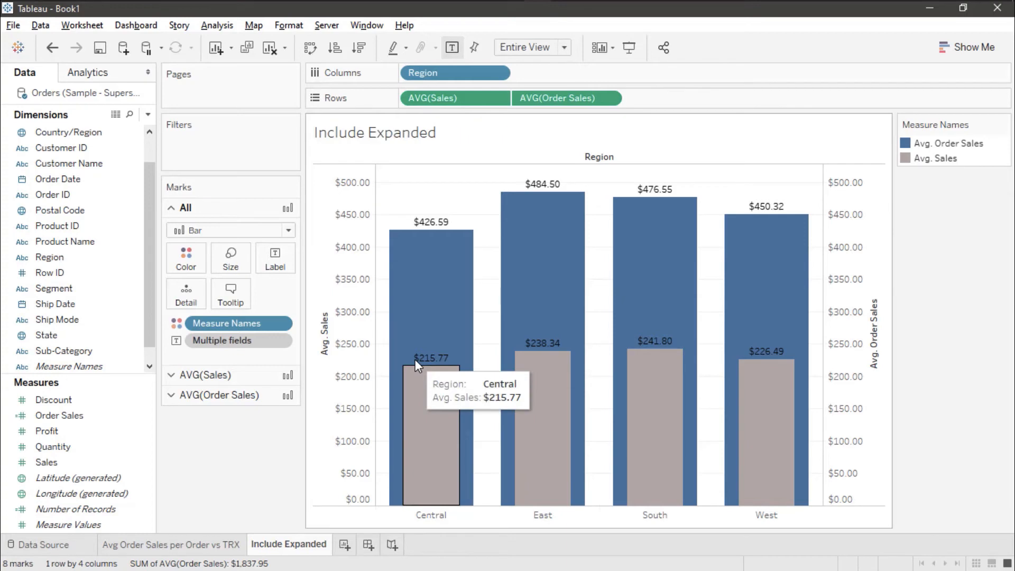
pyautogui.moveTo(272, 450)
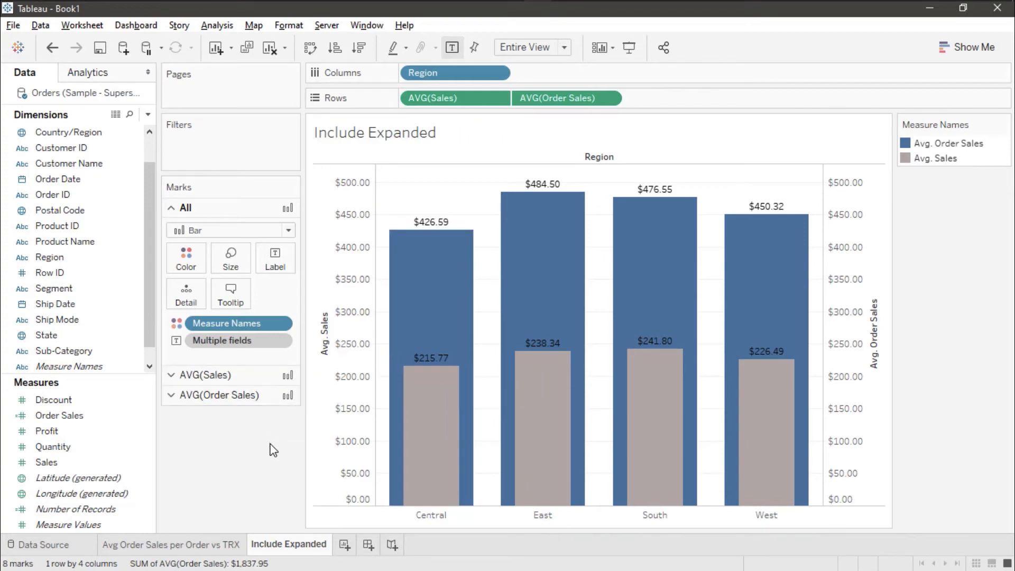
pyautogui.moveTo(223, 395)
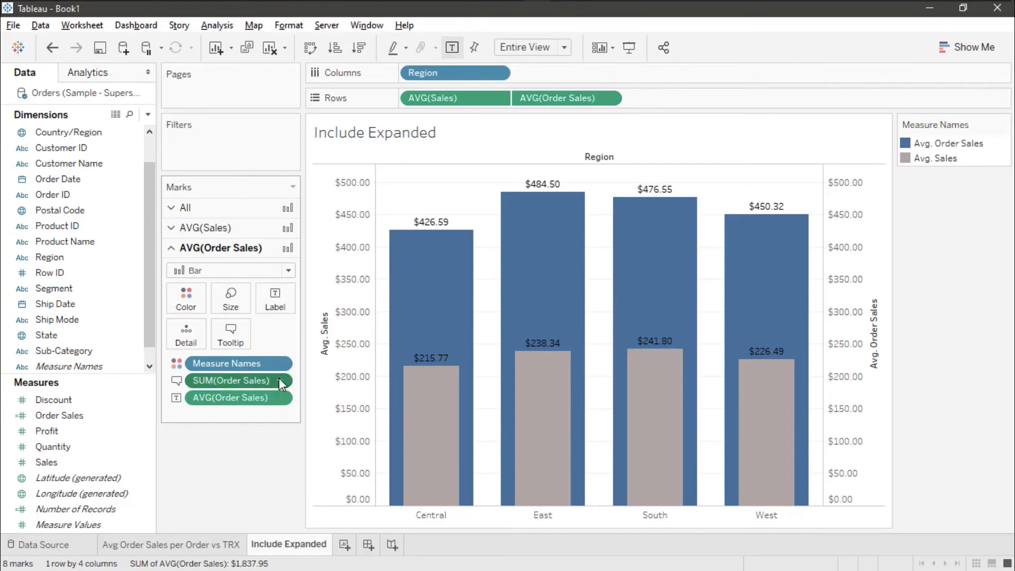
# - Open the options menu of the summed Order Sales tooltip field
pyautogui.rightClick(230, 380)
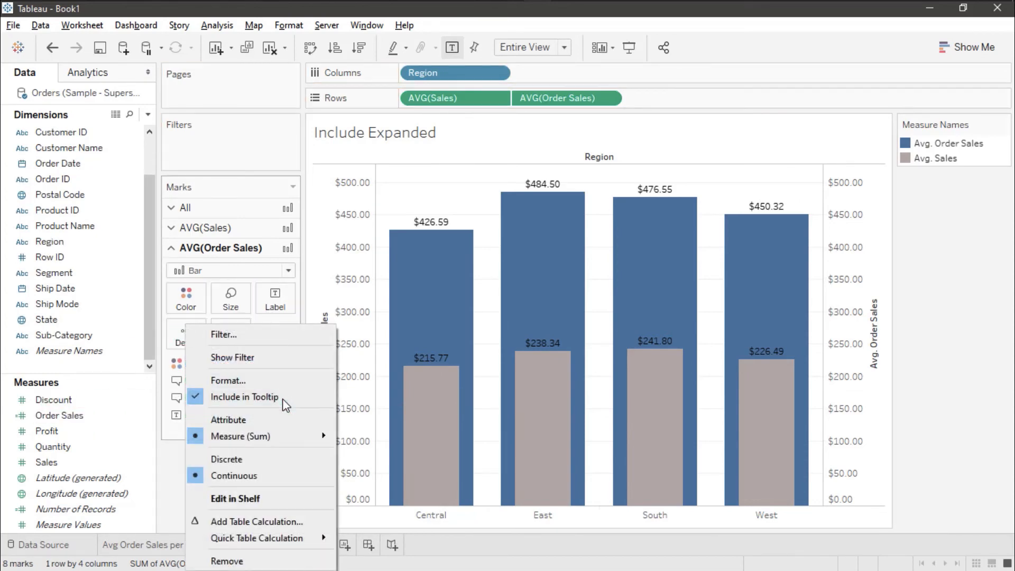
pyautogui.moveTo(293, 436)
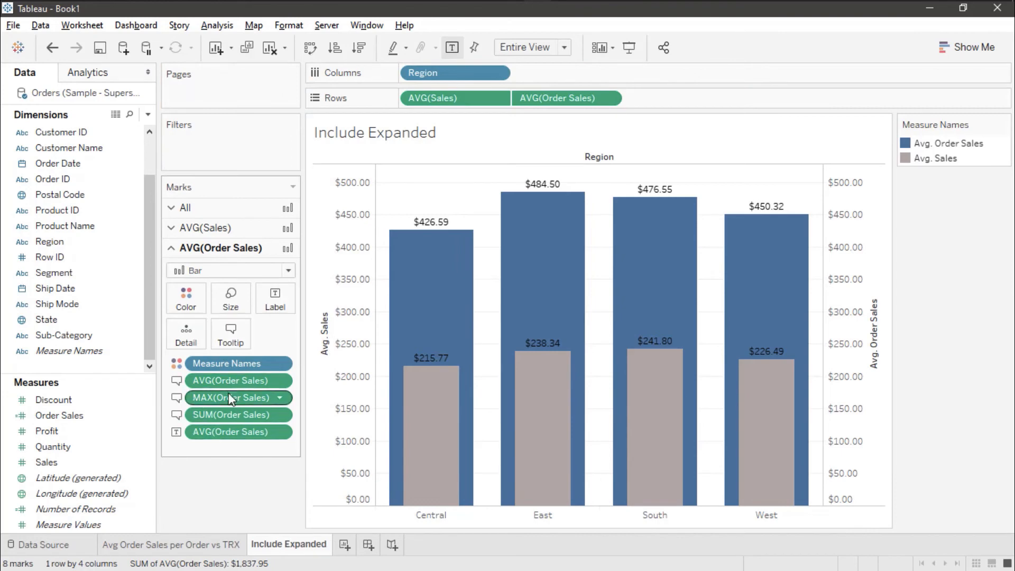
pyautogui.moveTo(235, 419)
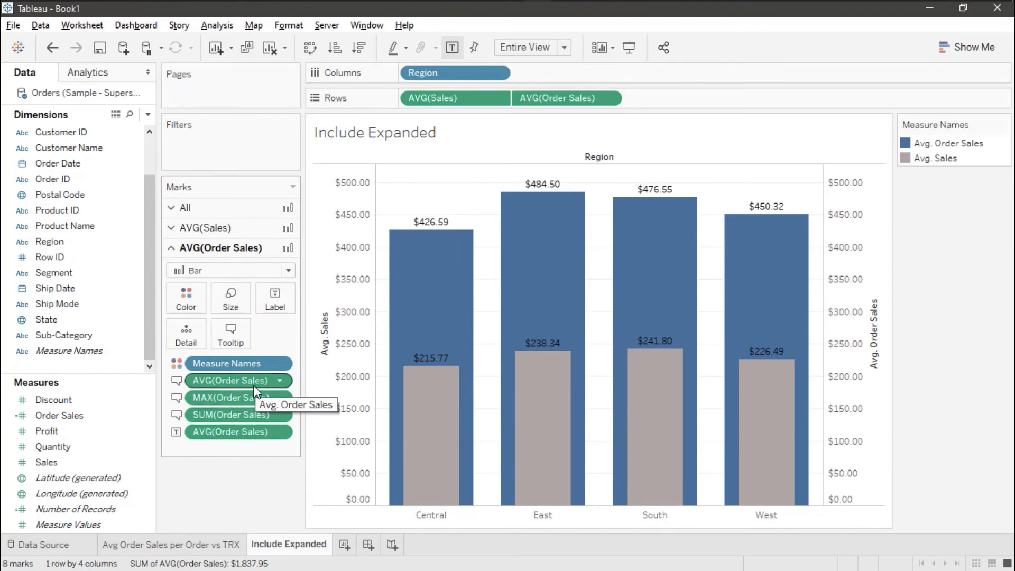
pyautogui.moveTo(261, 422)
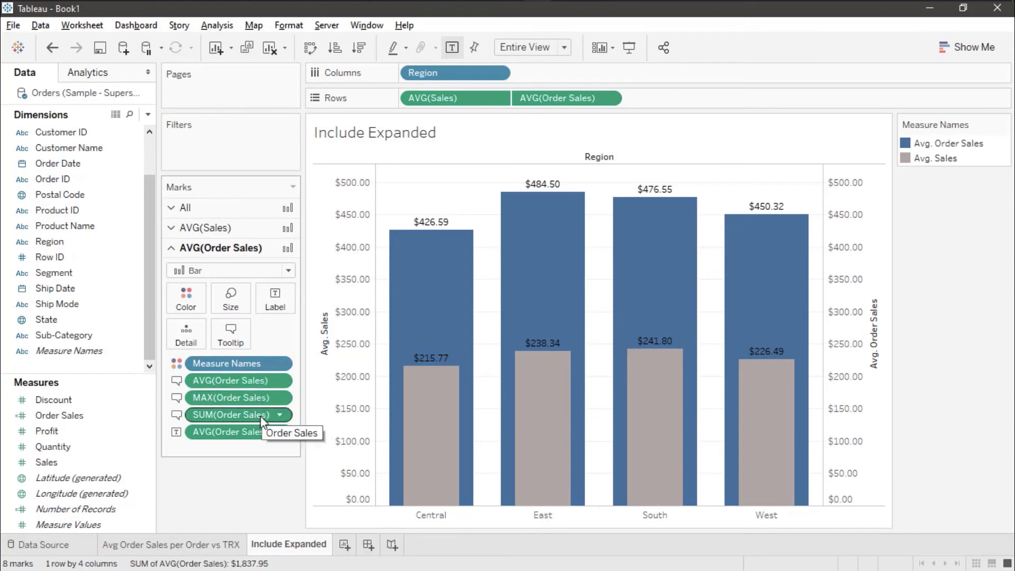
pyautogui.moveTo(256, 497)
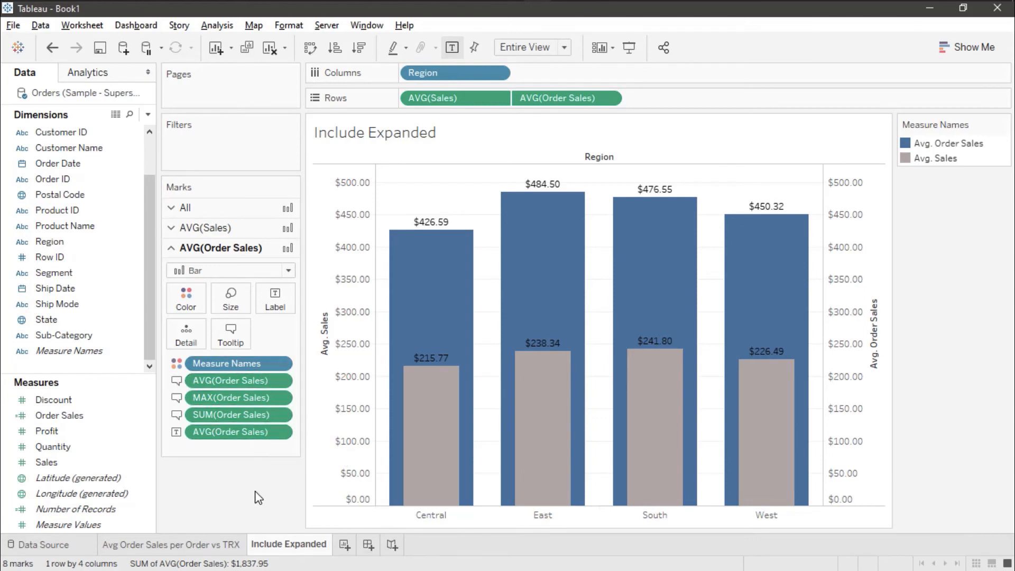
pyautogui.moveTo(304, 446)
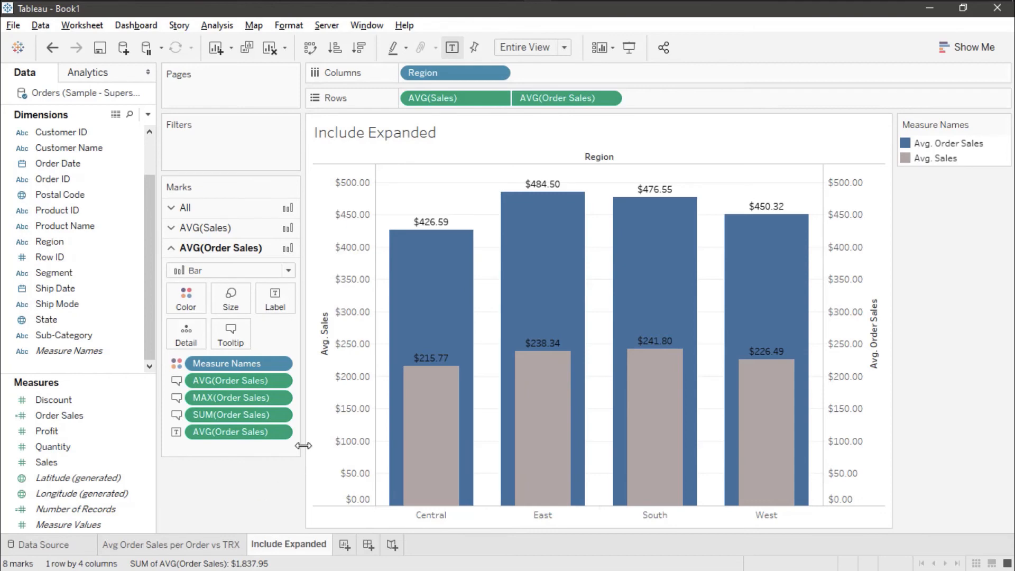
pyautogui.moveTo(433, 262)
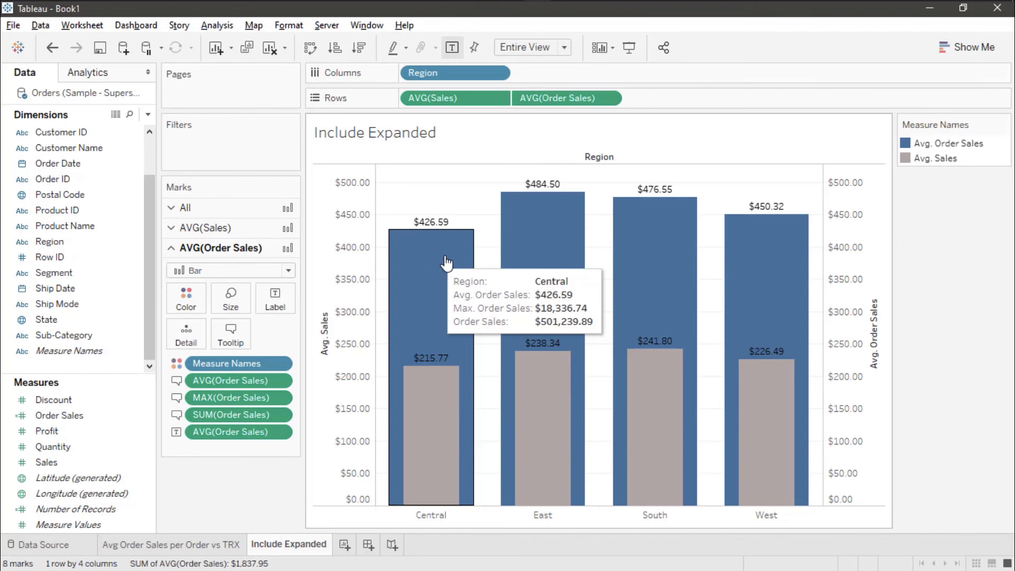
pyautogui.moveTo(525, 242)
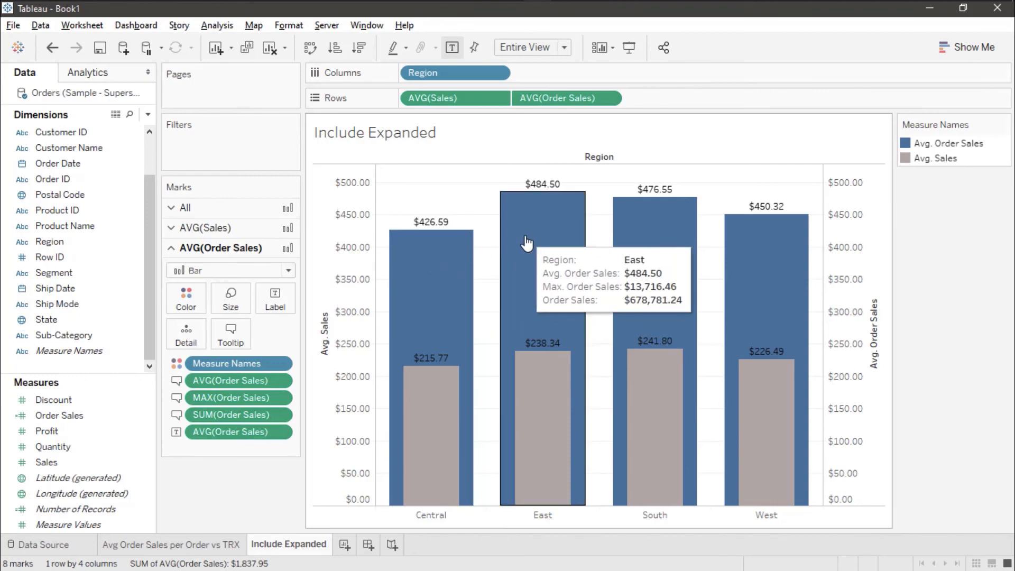